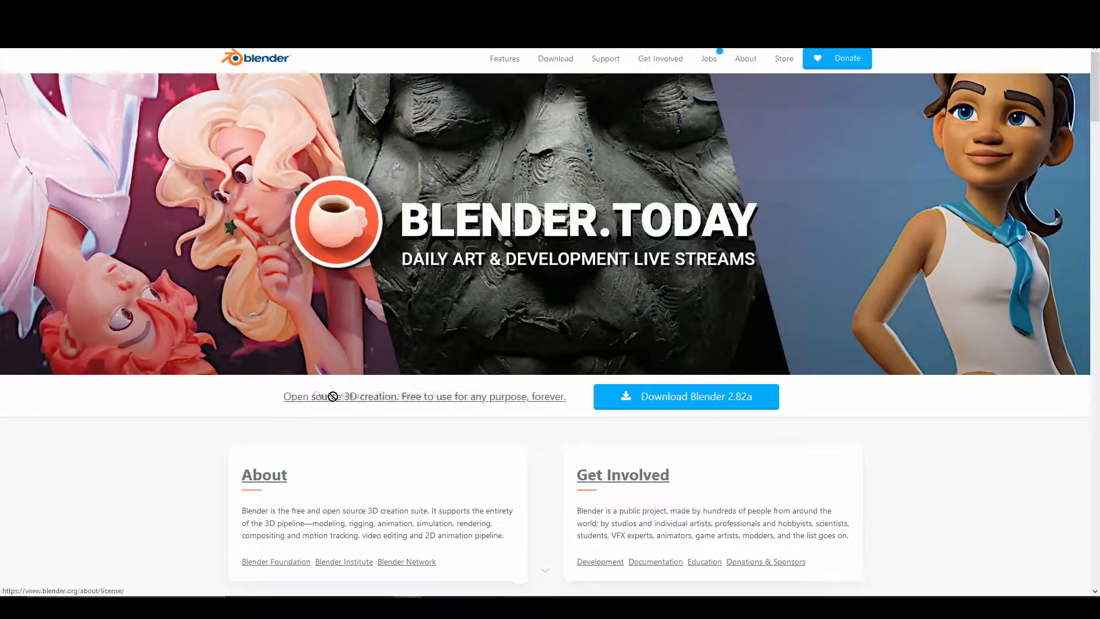
mouse_move(581, 432)
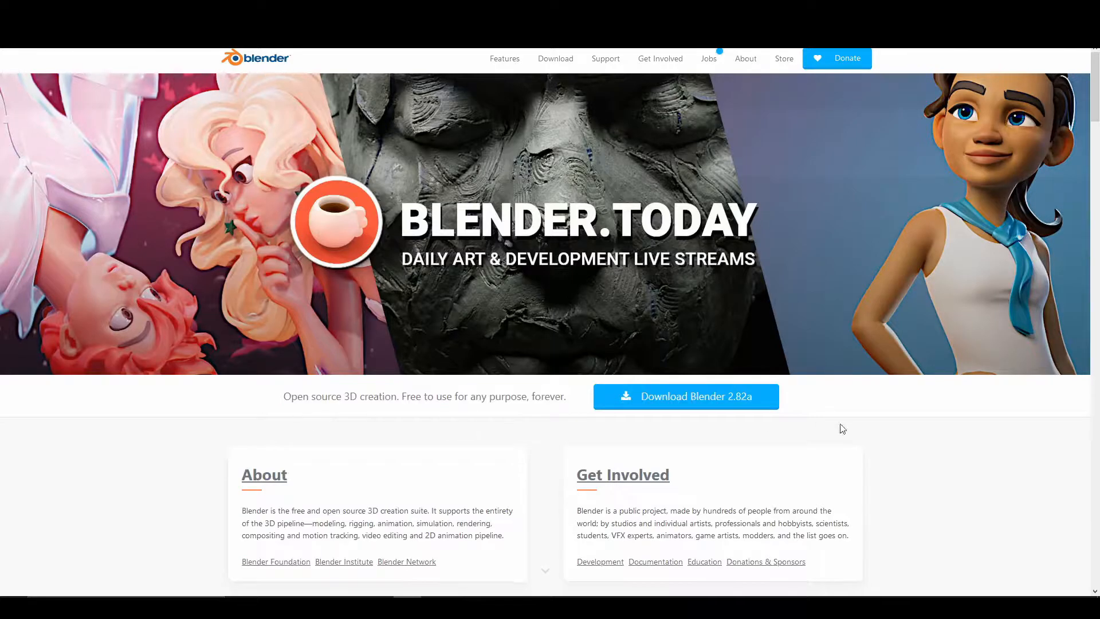
- Browse the blender.org Download Blender 2.82a page down to the experimental builds section
left_click(555, 58)
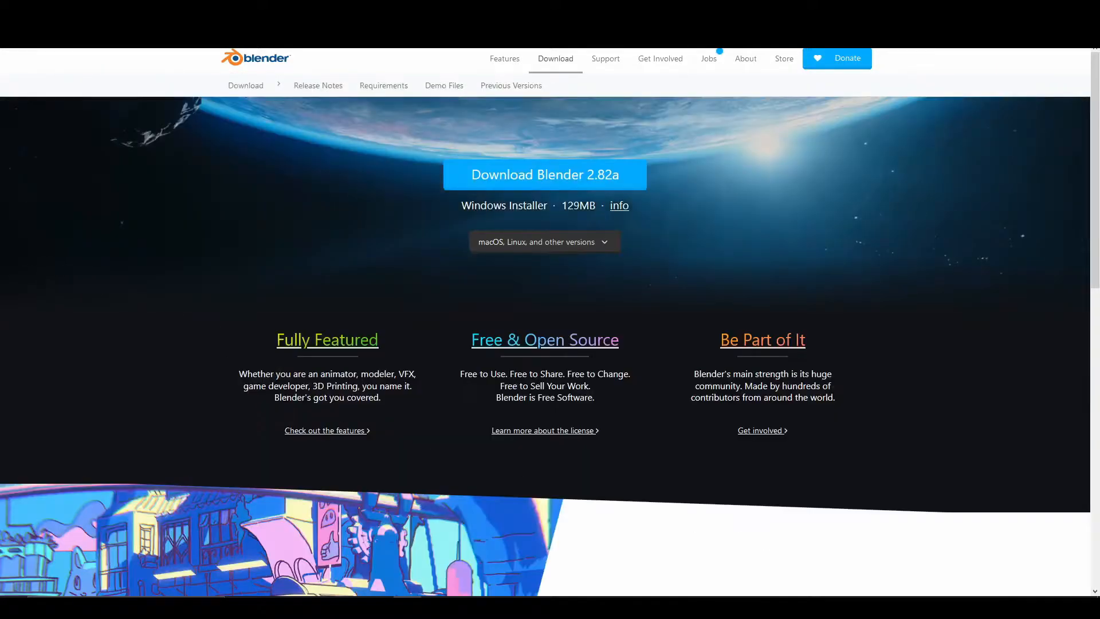
scroll("down", 3)
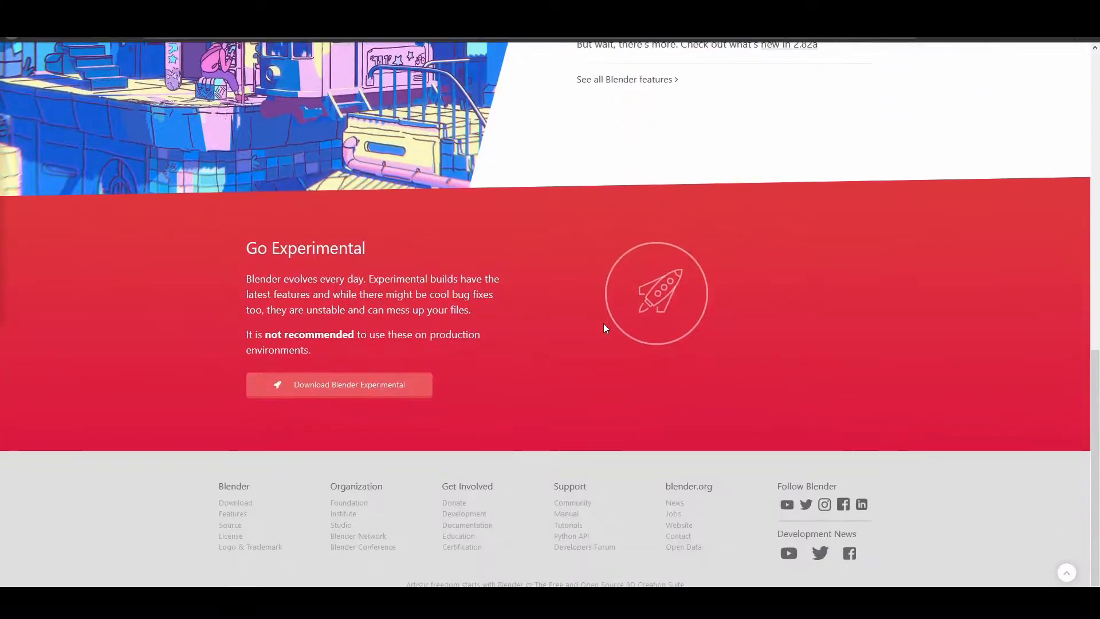
scroll("up", 3)
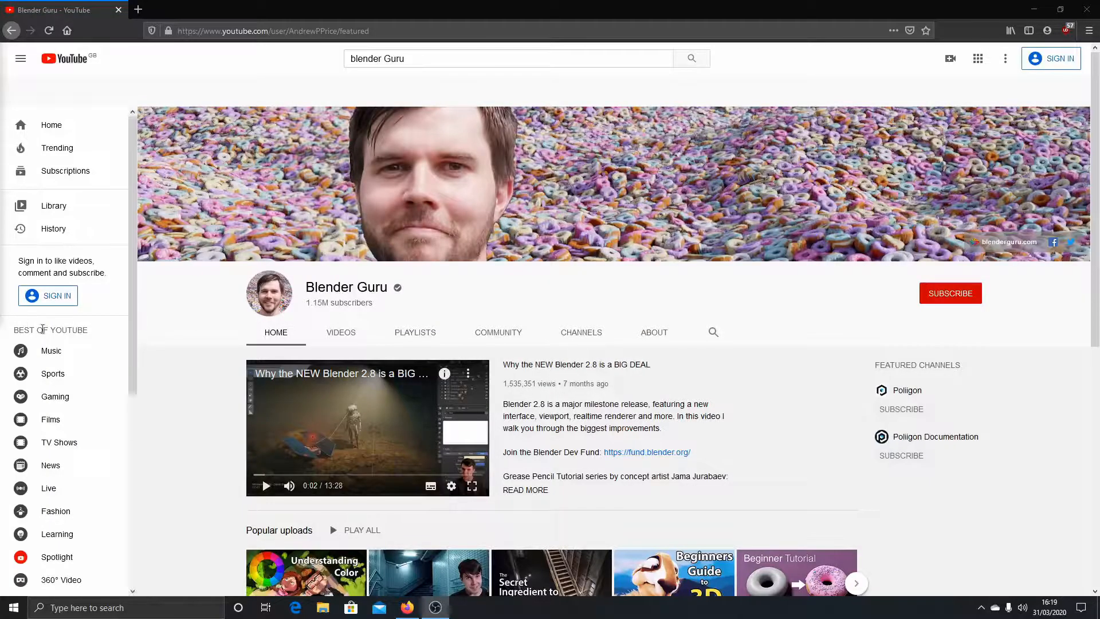
- From the Blender Guru PLAYLISTS tab, show the Blender 2.8 Beginner Tutorial Series playlist
left_click(415, 332)
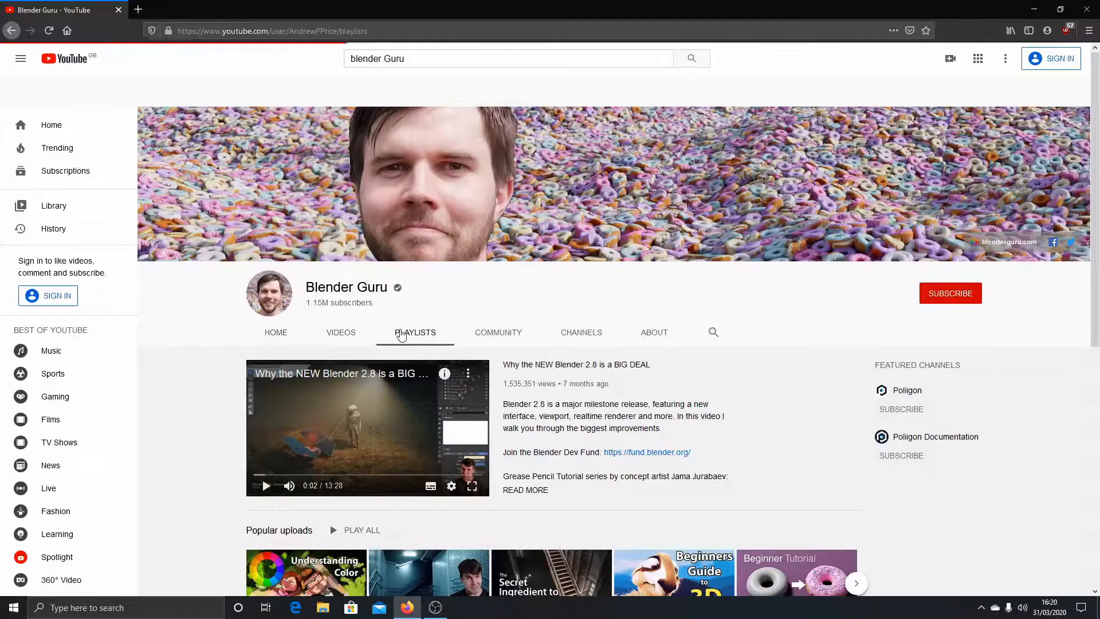
left_click(490, 607)
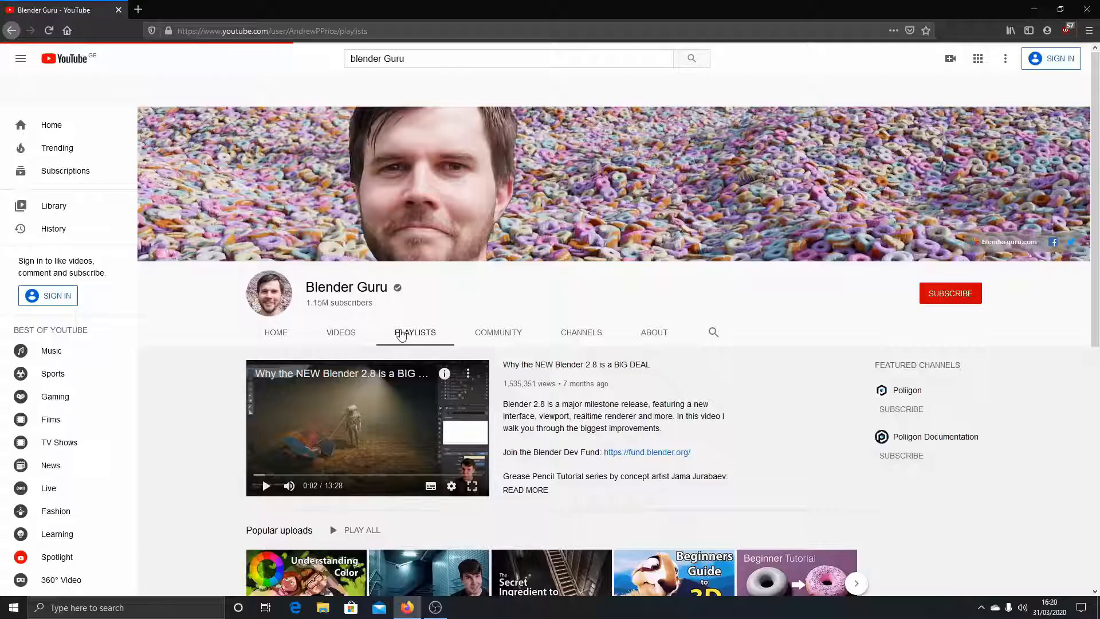
left_click(415, 333)
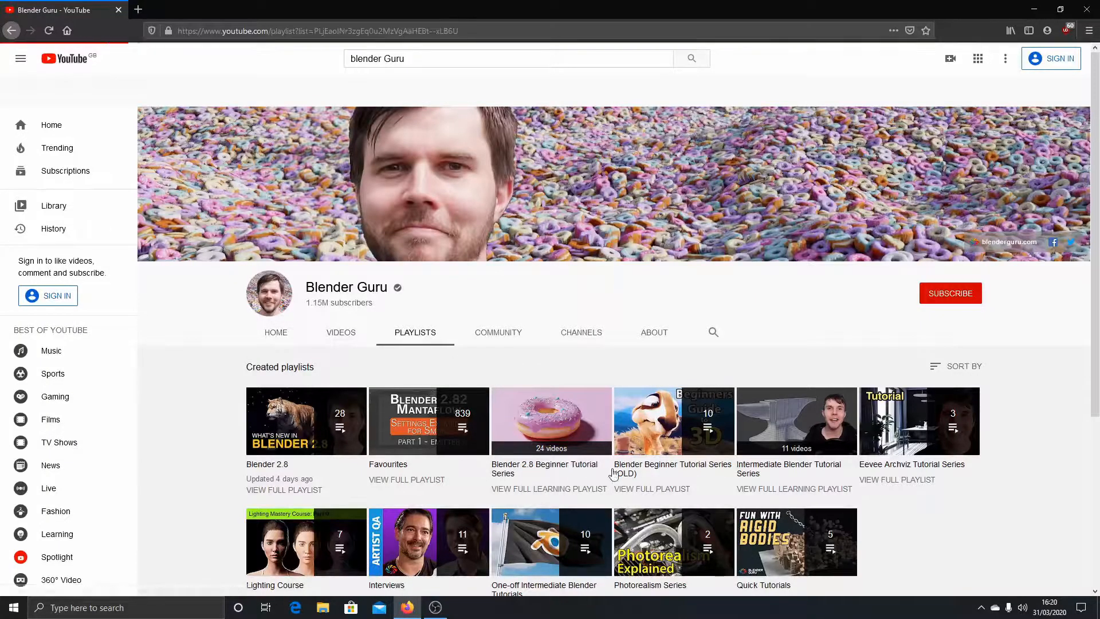
left_click(551, 421)
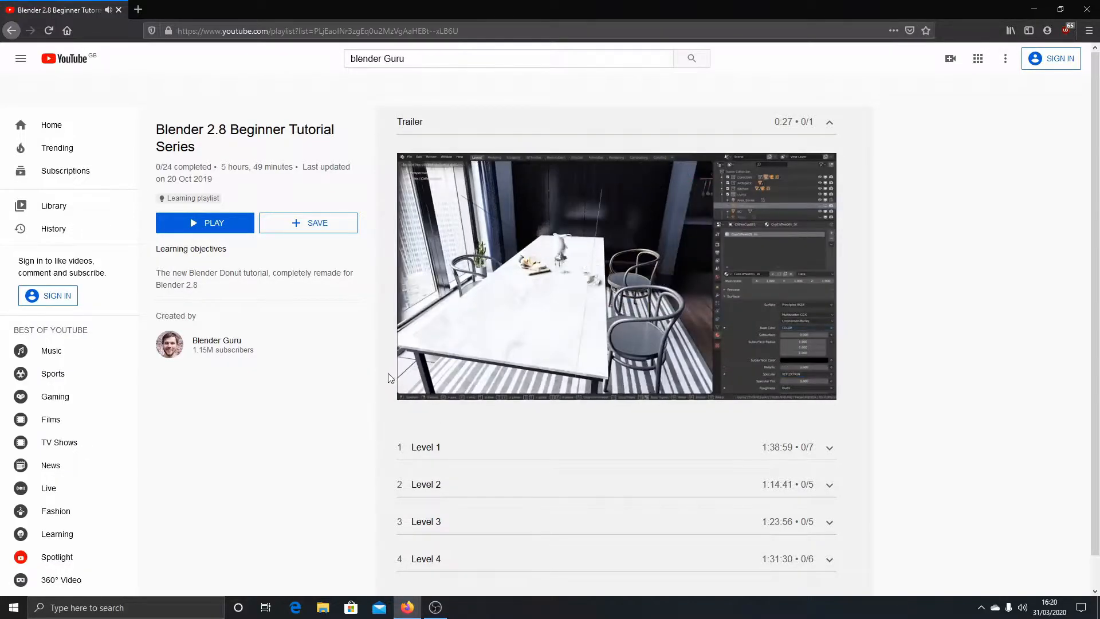
left_click(462, 607)
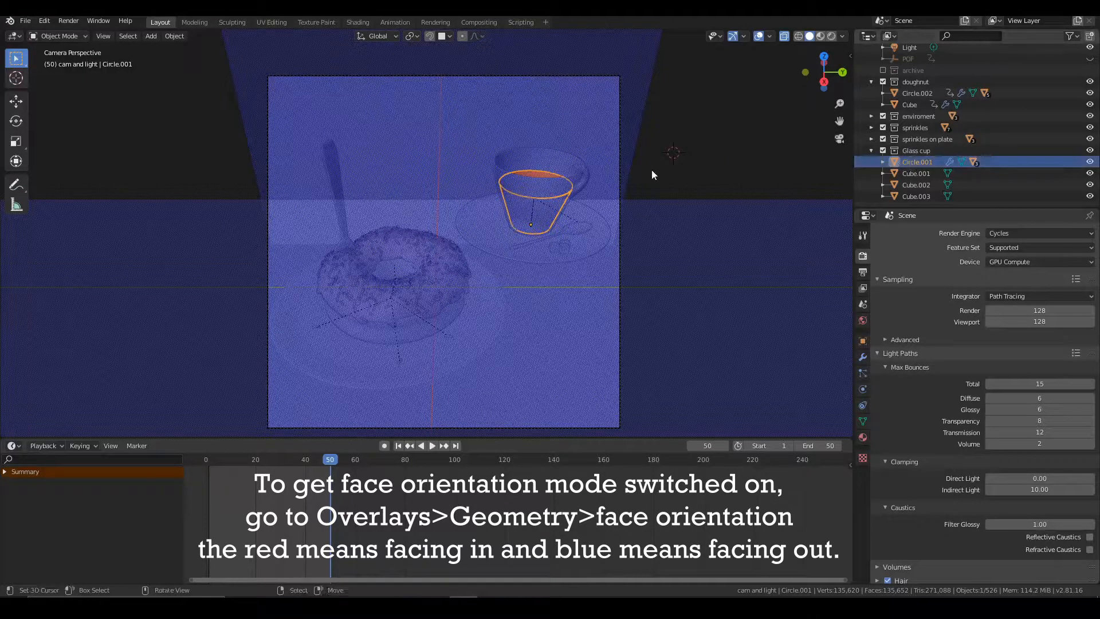
- Switch from the viewport to the shader editor's Vector Displacement node (Object Space, Scale 0.003)
key("Tab")
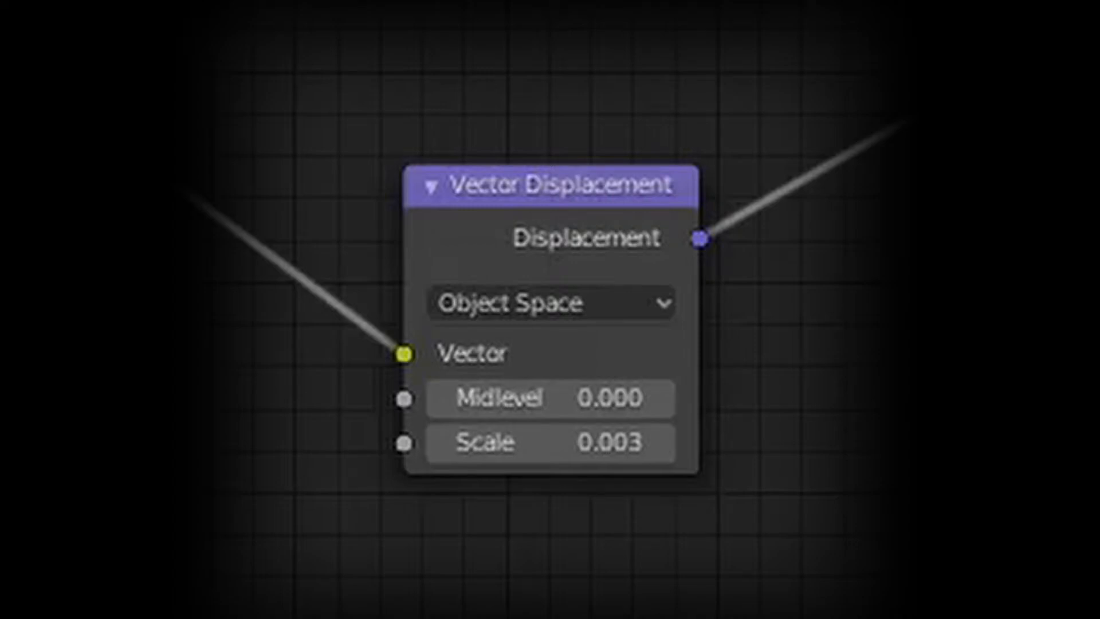
- Scroll the creator's YouTube channel Videos tab listing the Minecraft uploads
scroll("down", 3)
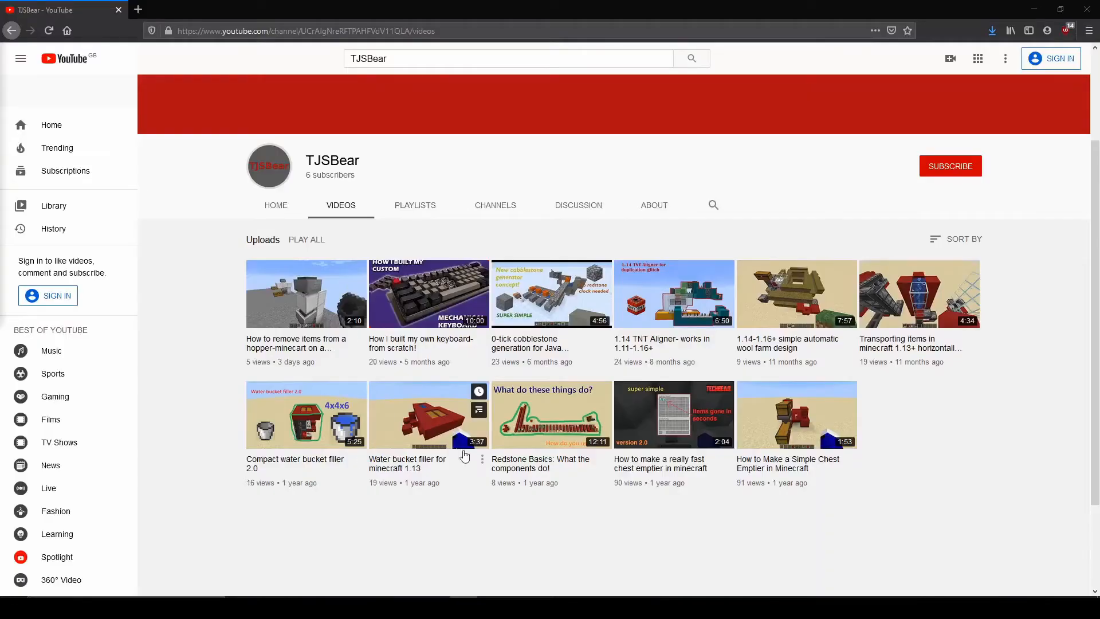
mouse_move(240, 264)
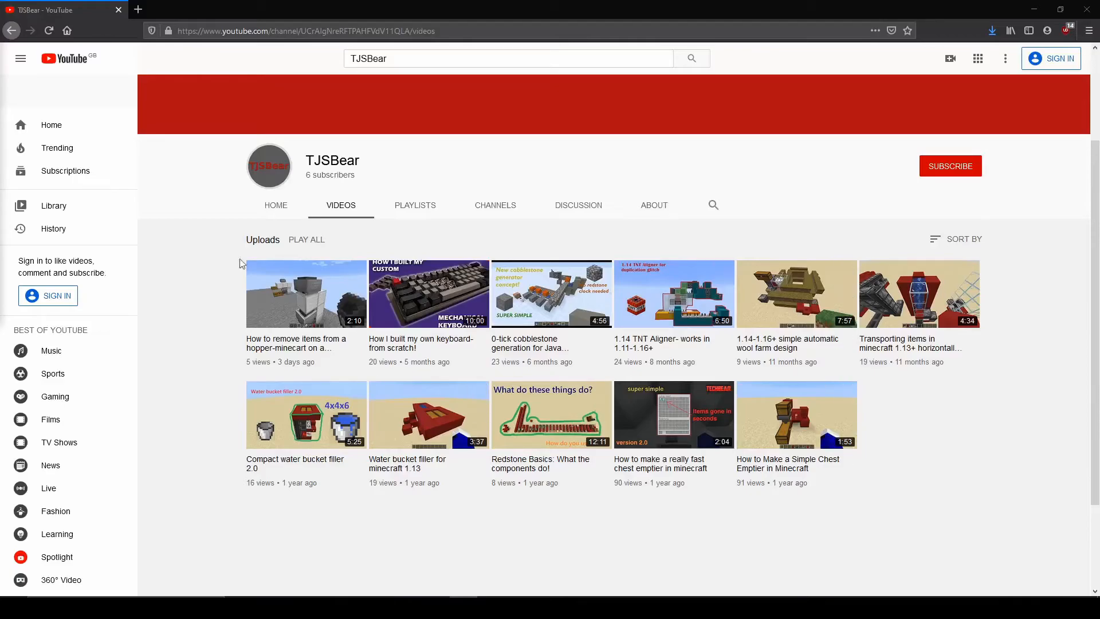